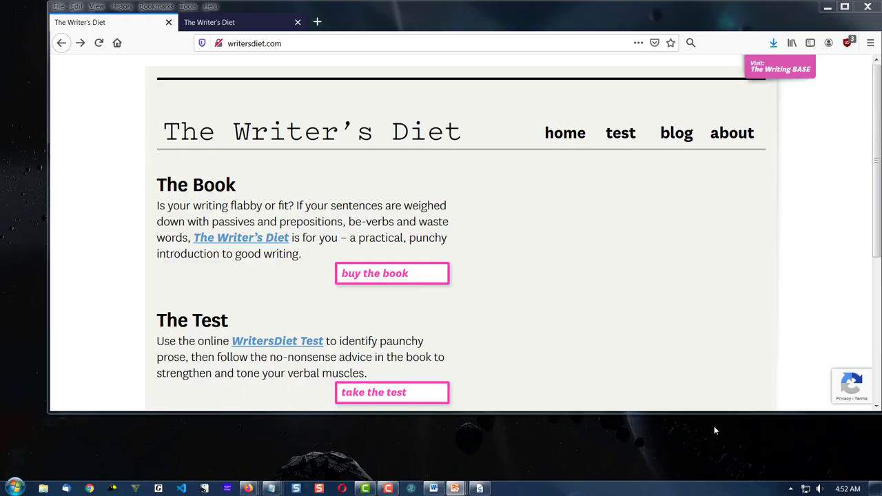
{"action": "mouse_move", "coordinate": [597, 195]}
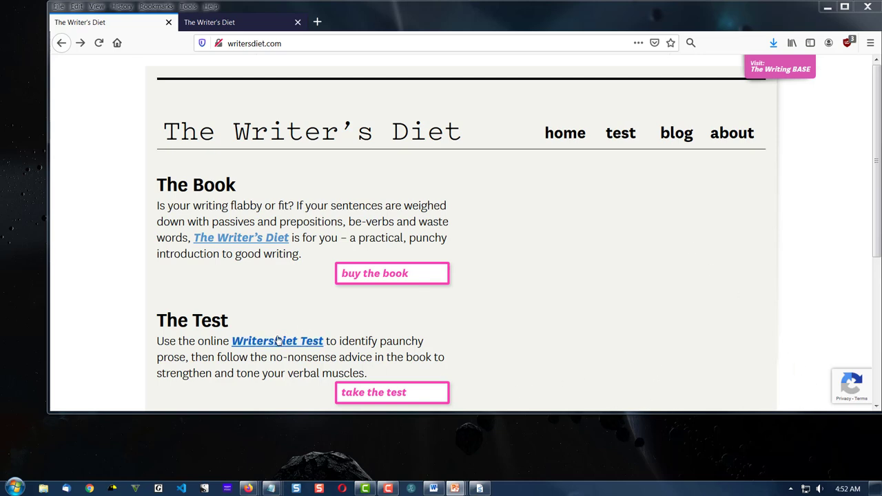
{"action": "mouse_move", "coordinate": [278, 340]}
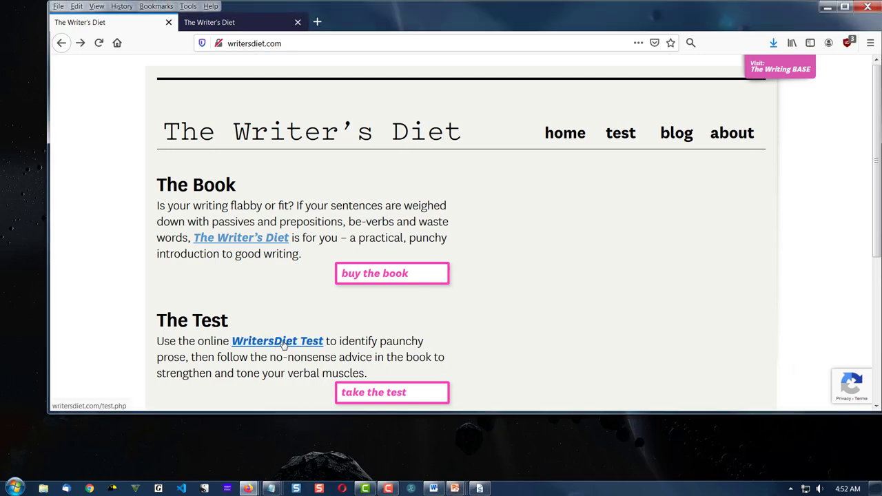
Open the WritersDiet Test page and highlight its 1000-word limit.
{"action": "left_click", "coordinate": [277, 341]}
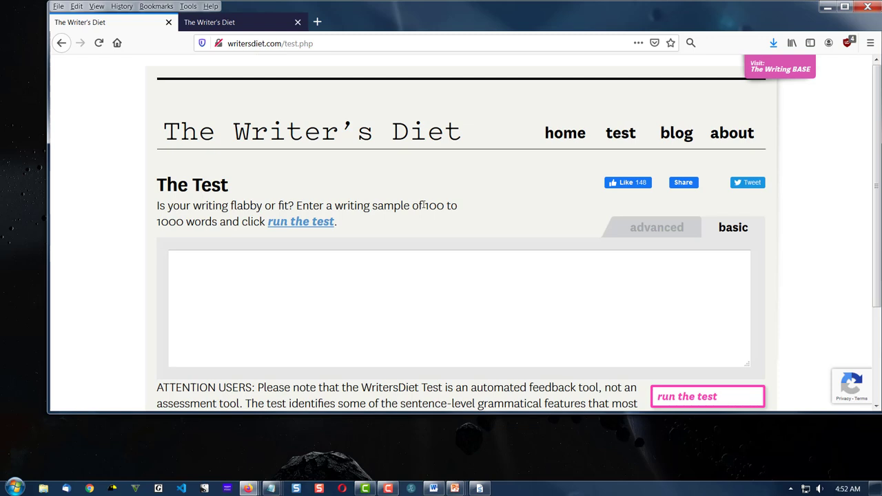
{"action": "left_click_drag", "start_coordinate": [423, 206], "coordinate": [456, 205]}
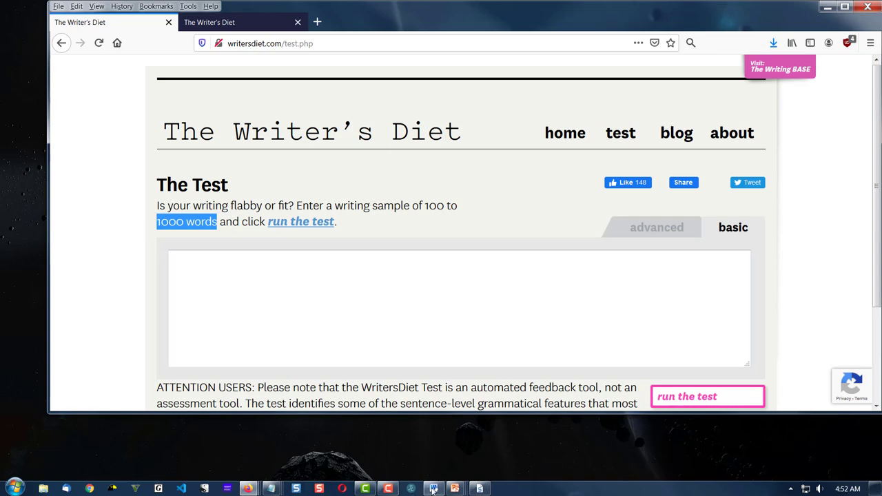
Check in Word that the selected chapter passage counts 653 words.
{"action": "left_click", "coordinate": [433, 489]}
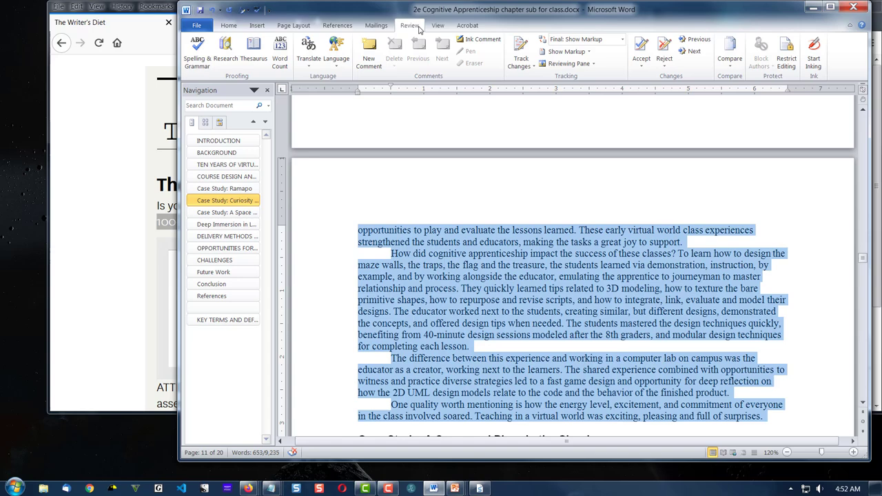
{"action": "mouse_move", "coordinate": [384, 197]}
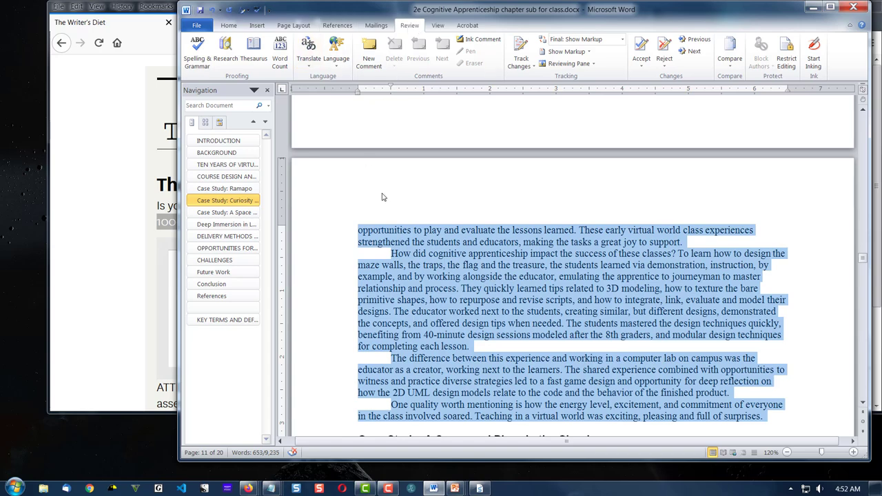
{"action": "left_click", "coordinate": [279, 50]}
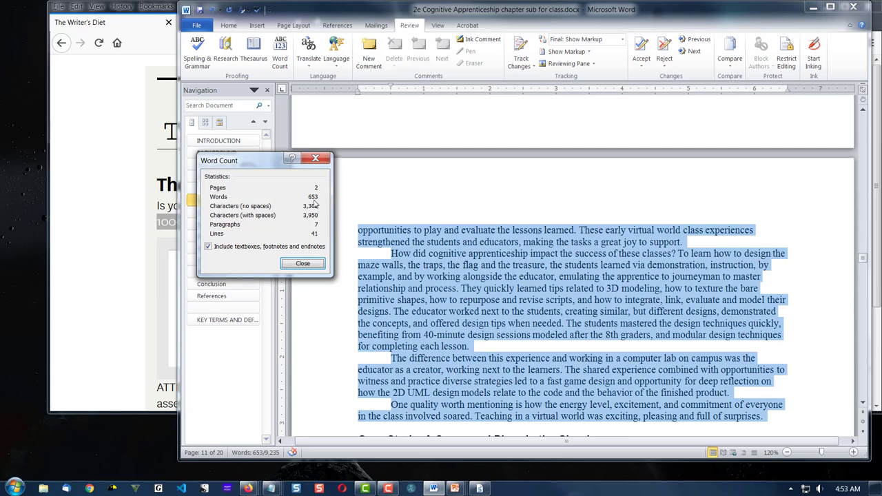
{"action": "left_click", "coordinate": [303, 264]}
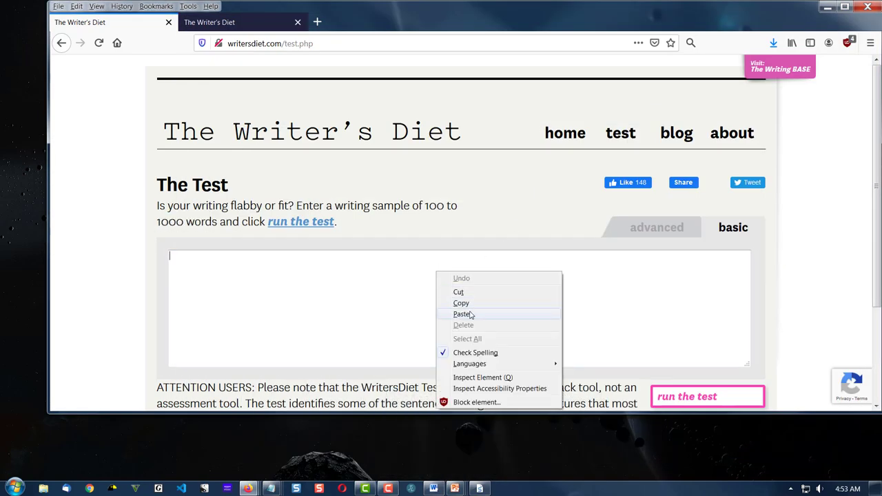
Paste the 653-word chapter passage into the test box and run the test.
{"action": "left_click", "coordinate": [462, 313]}
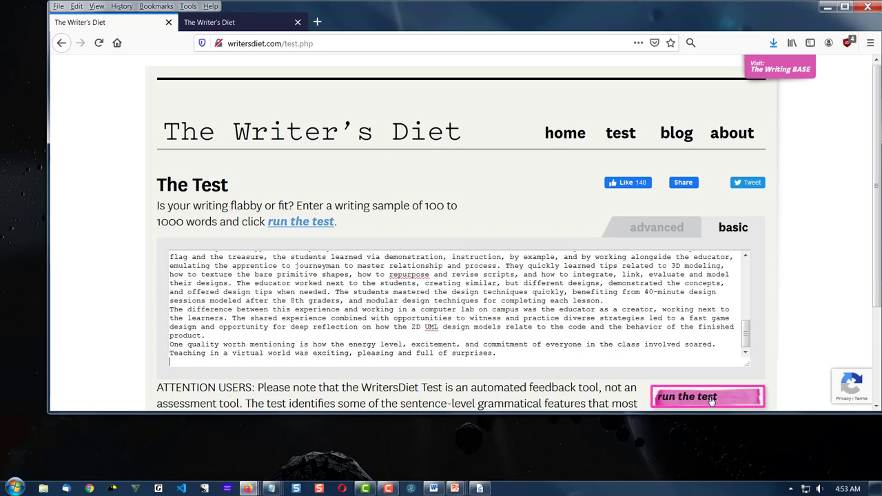
{"action": "left_click", "coordinate": [707, 396]}
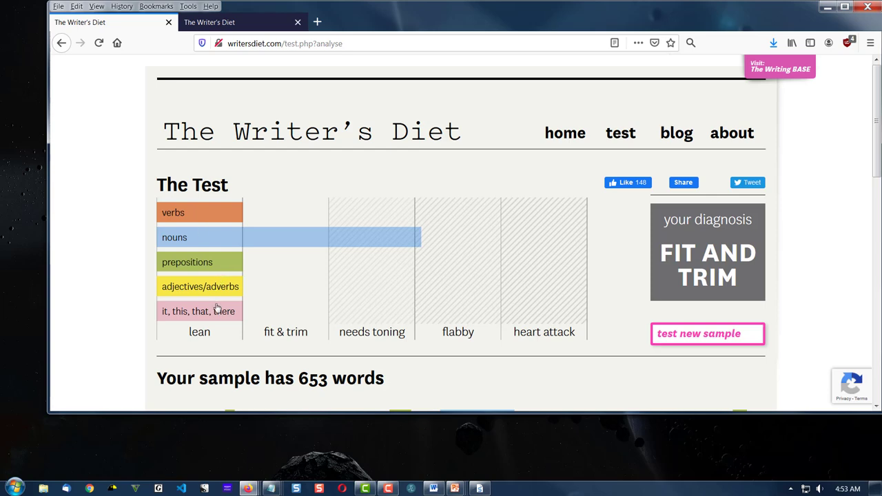
{"action": "mouse_move", "coordinate": [301, 329]}
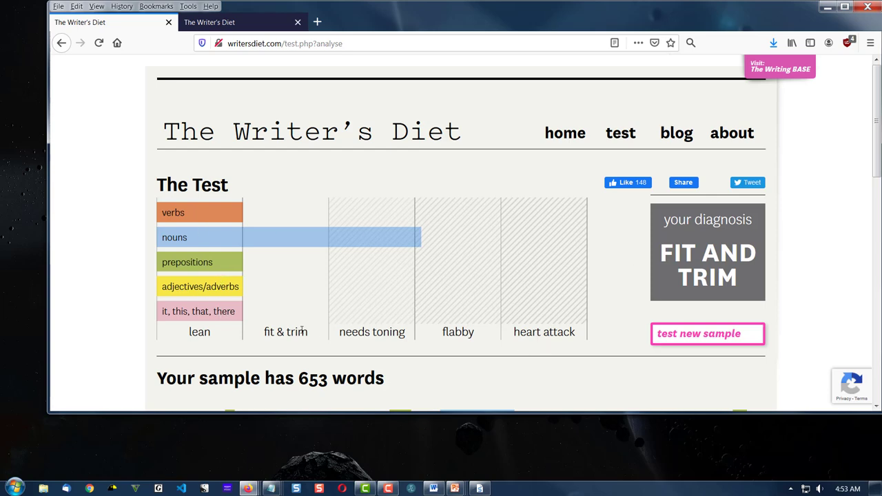
{"action": "mouse_move", "coordinate": [540, 347]}
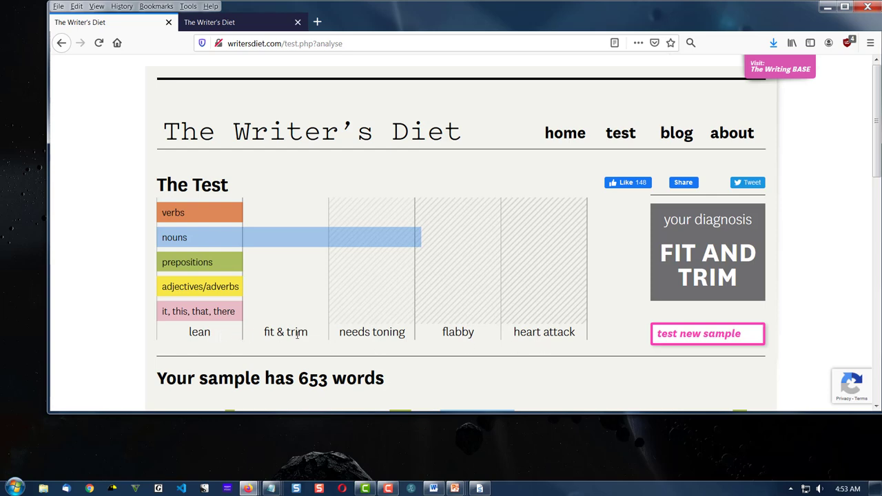
{"action": "mouse_move", "coordinate": [472, 336]}
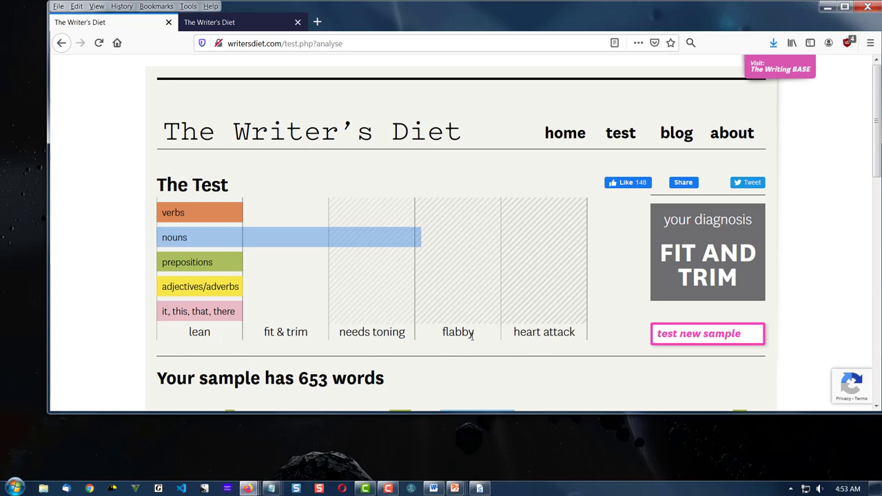
{"action": "mouse_move", "coordinate": [573, 337]}
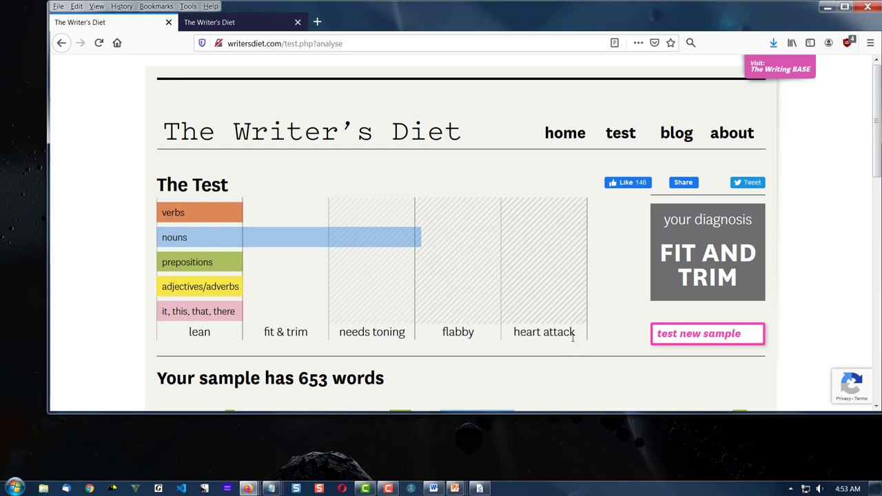
{"action": "mouse_move", "coordinate": [573, 334]}
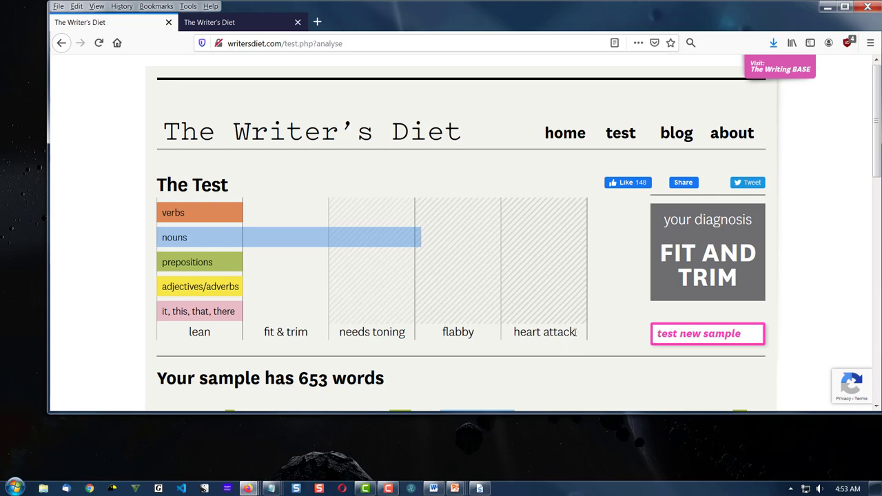
Read the FIT AND TRIM diagnosis and scroll toward the highlighted passage.
{"action": "scroll", "scroll_direction": "down", "scroll_amount": 3}
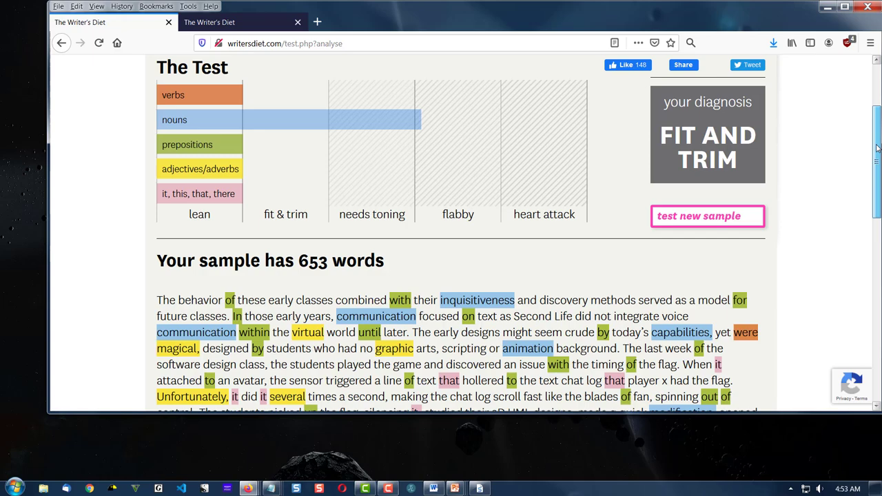
Scroll down to the colour-coded passage and its test explanations.
{"action": "scroll", "scroll_direction": "down", "scroll_amount": 3}
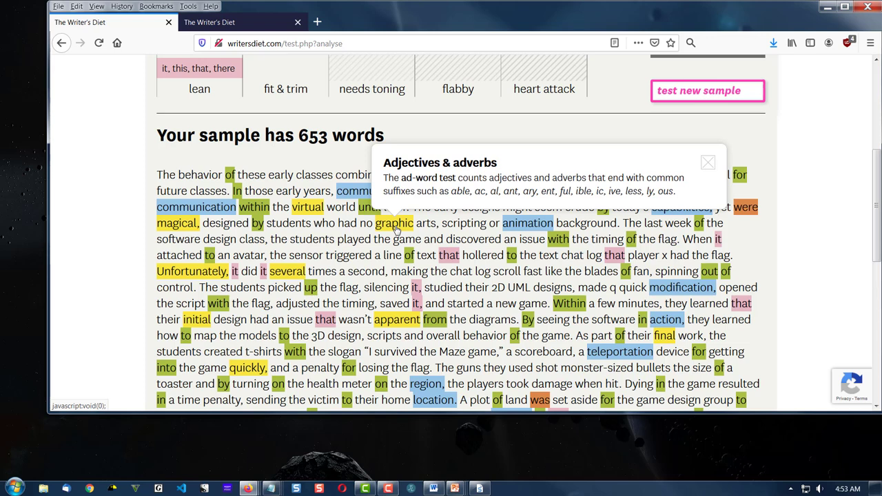
{"action": "mouse_move", "coordinate": [264, 271]}
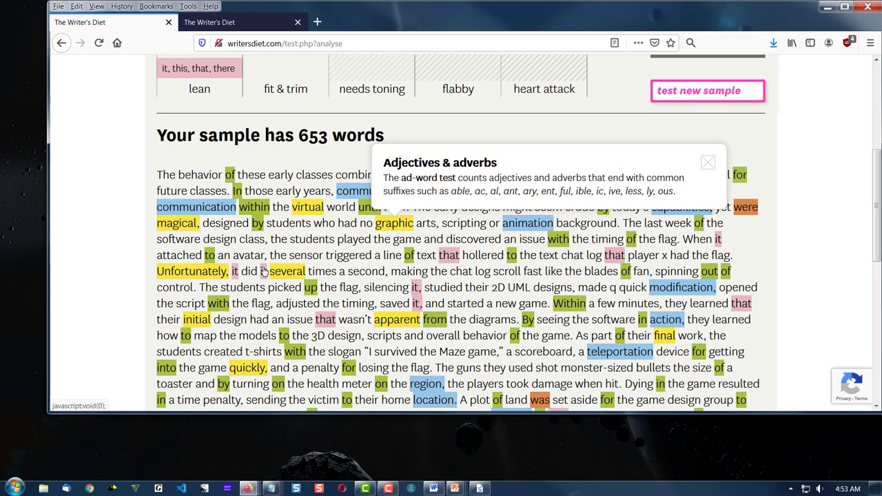
{"action": "mouse_move", "coordinate": [199, 68]}
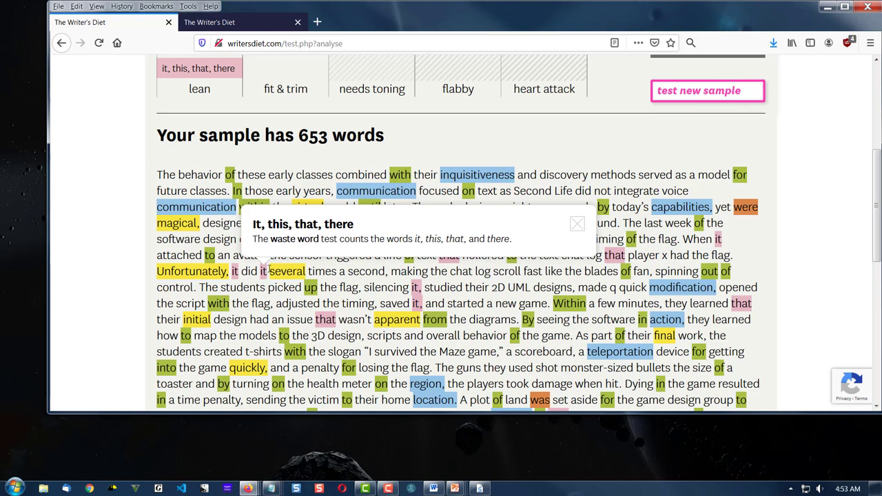
{"action": "mouse_move", "coordinate": [266, 281]}
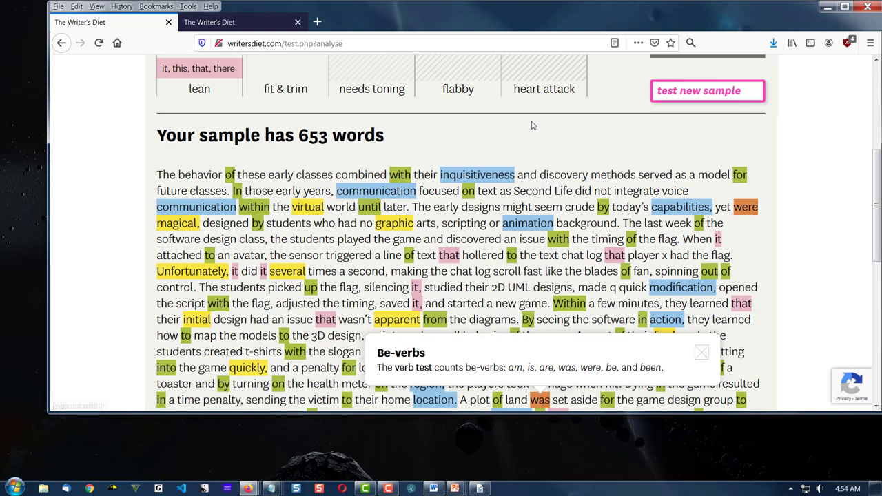
{"action": "mouse_move", "coordinate": [799, 210]}
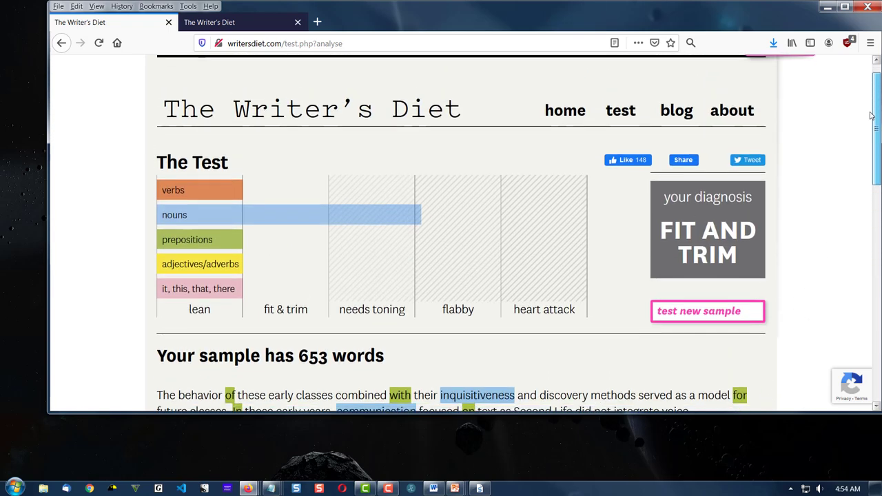
{"action": "scroll", "scroll_direction": "down", "scroll_amount": 3}
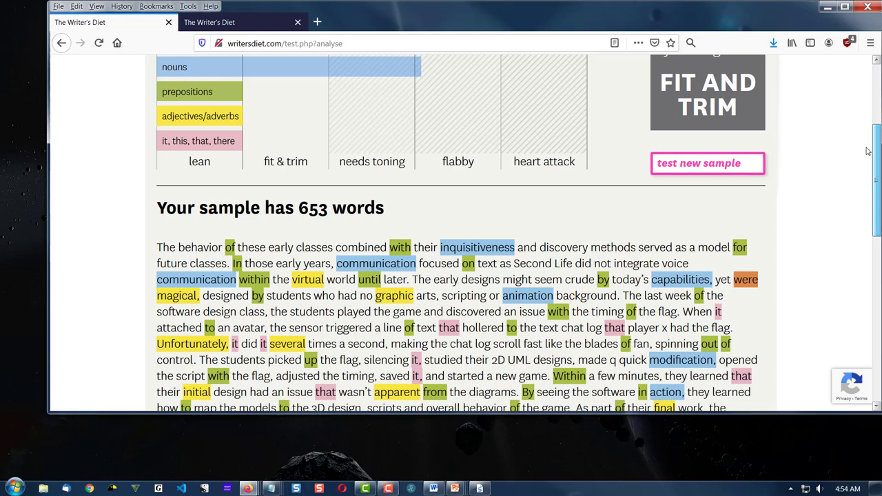
{"action": "scroll", "scroll_direction": "down", "scroll_amount": 3}
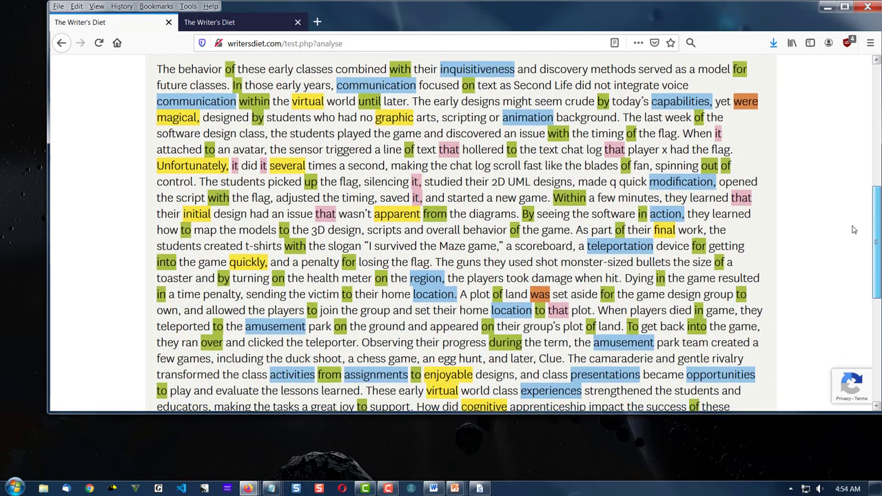
{"action": "scroll", "scroll_direction": "down", "scroll_amount": 3}
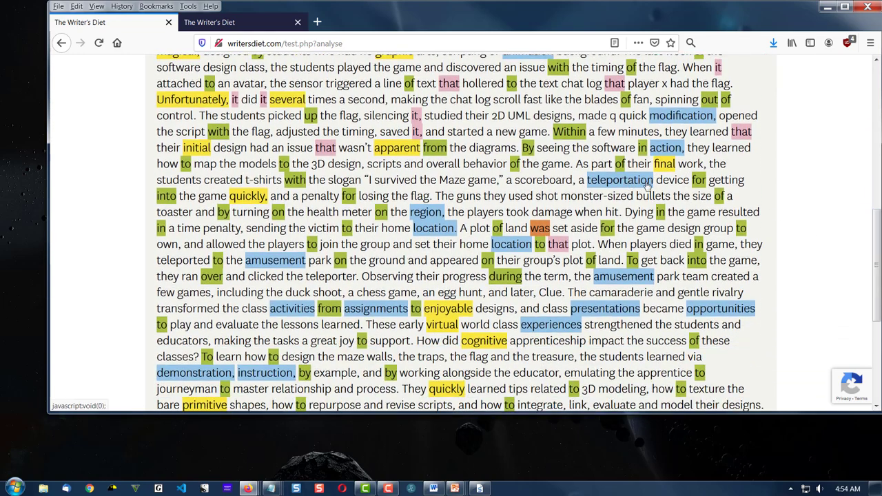
{"action": "mouse_move", "coordinate": [606, 315]}
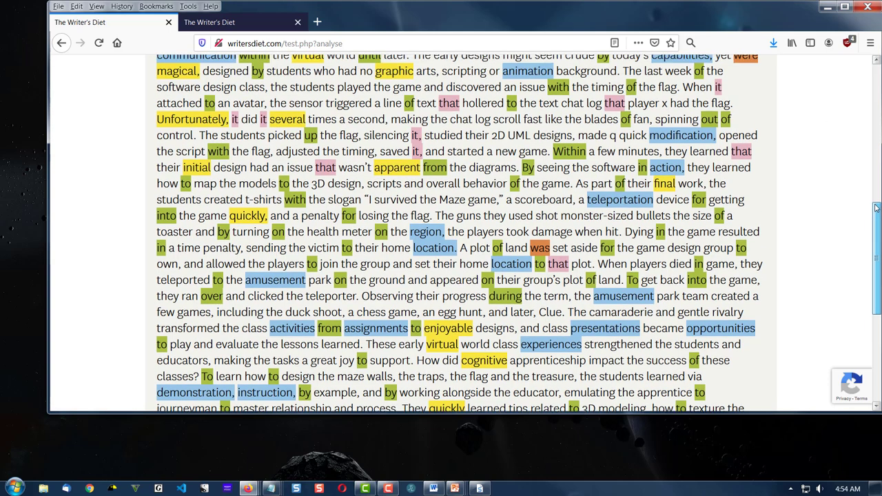
{"action": "scroll", "scroll_direction": "down", "scroll_amount": 3}
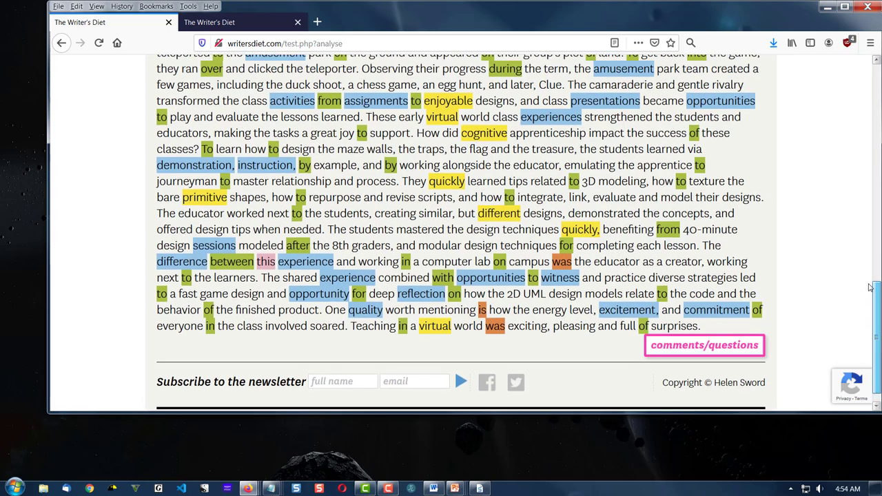
{"action": "scroll", "scroll_direction": "up", "scroll_amount": 3}
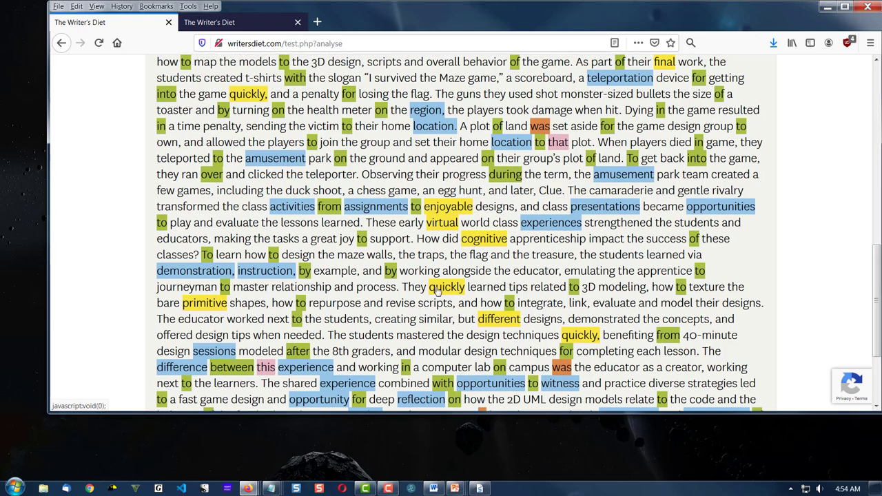
{"action": "mouse_move", "coordinate": [453, 296]}
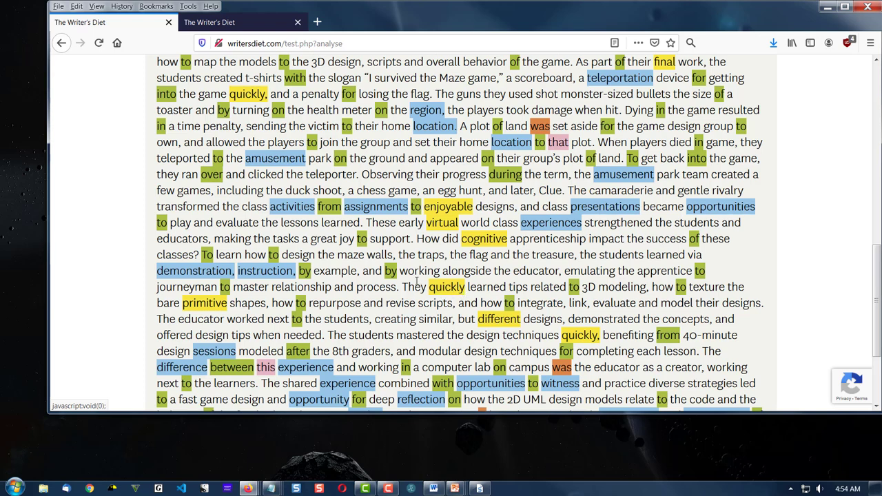
{"action": "mouse_move", "coordinate": [463, 295]}
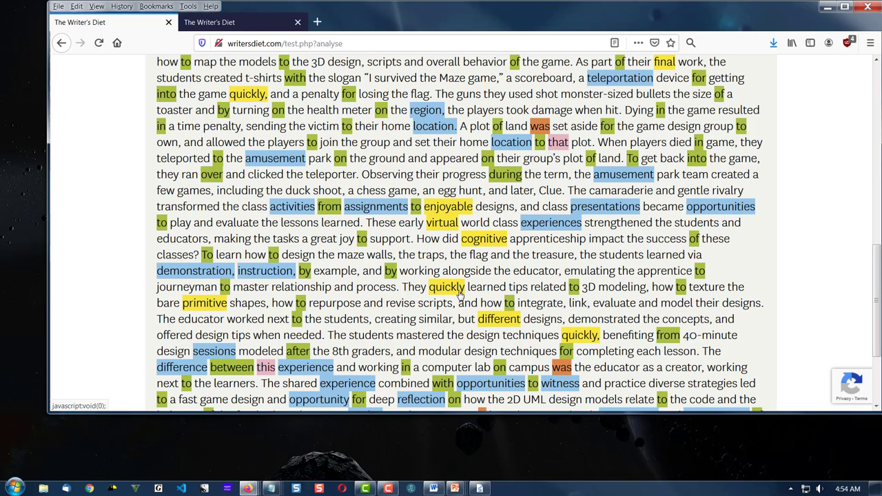
{"action": "mouse_move", "coordinate": [457, 296]}
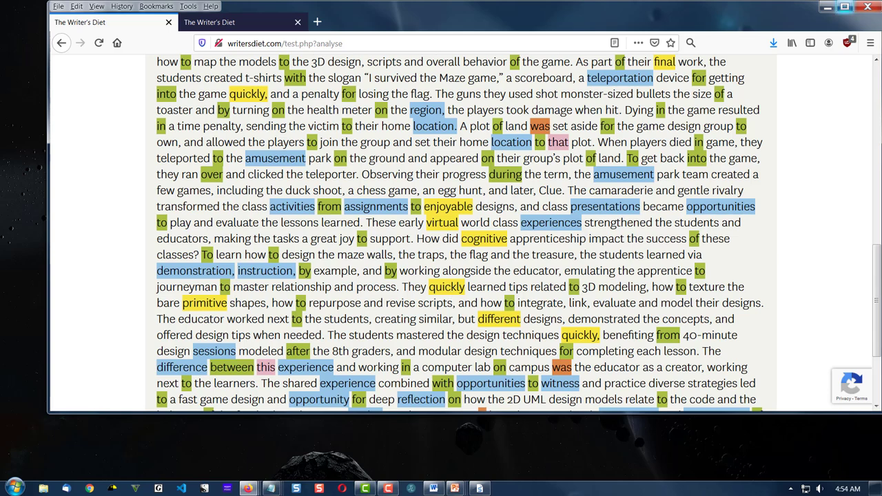
{"action": "scroll", "scroll_direction": "up", "scroll_amount": 3}
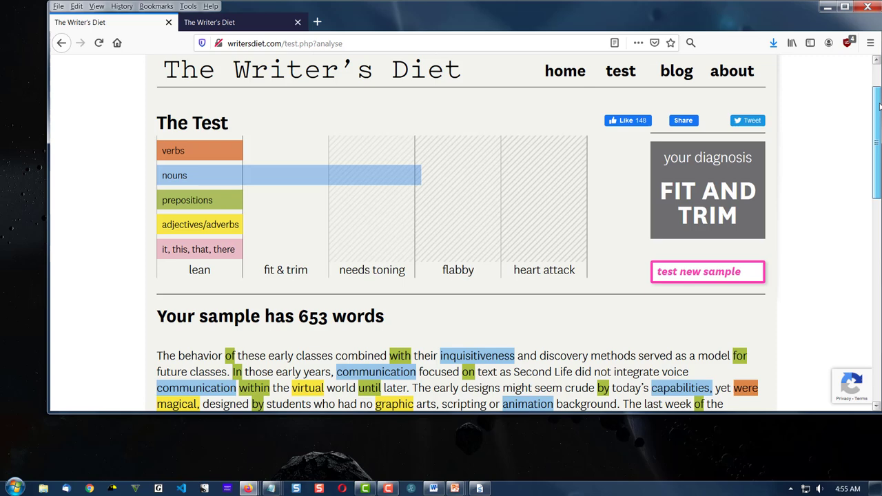
{"action": "mouse_move", "coordinate": [393, 194]}
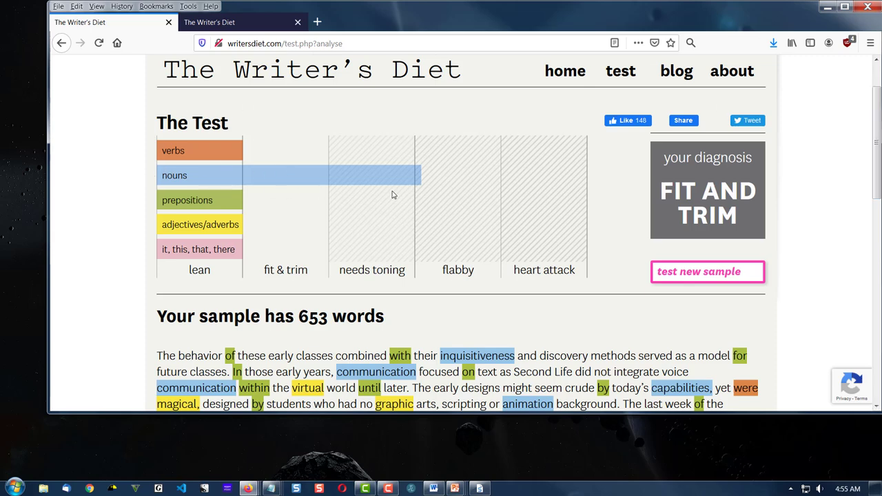
{"action": "mouse_move", "coordinate": [378, 242]}
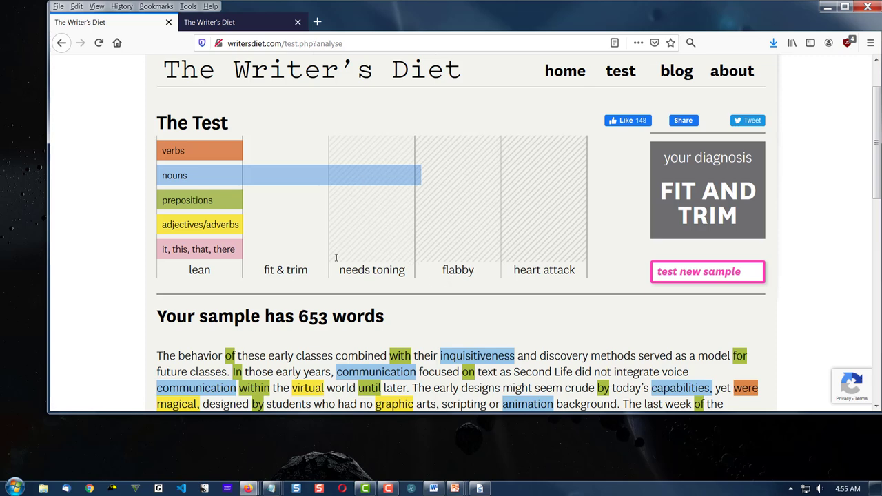
{"action": "mouse_move", "coordinate": [359, 238]}
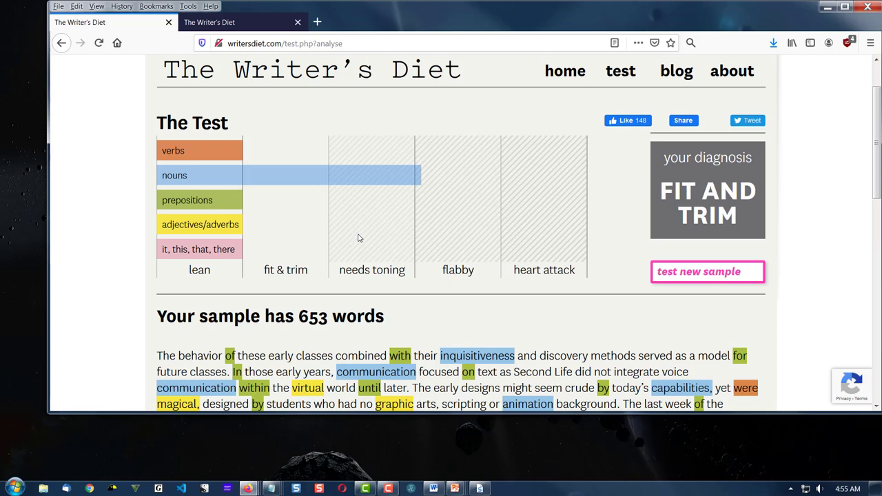
{"action": "mouse_move", "coordinate": [259, 219]}
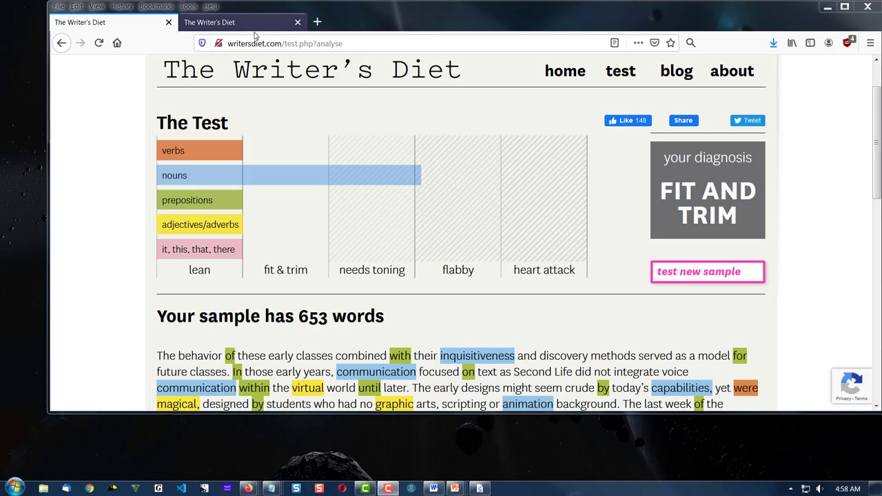
Run the test on the second, 394-word sample in the other tab.
{"action": "left_click", "coordinate": [707, 272]}
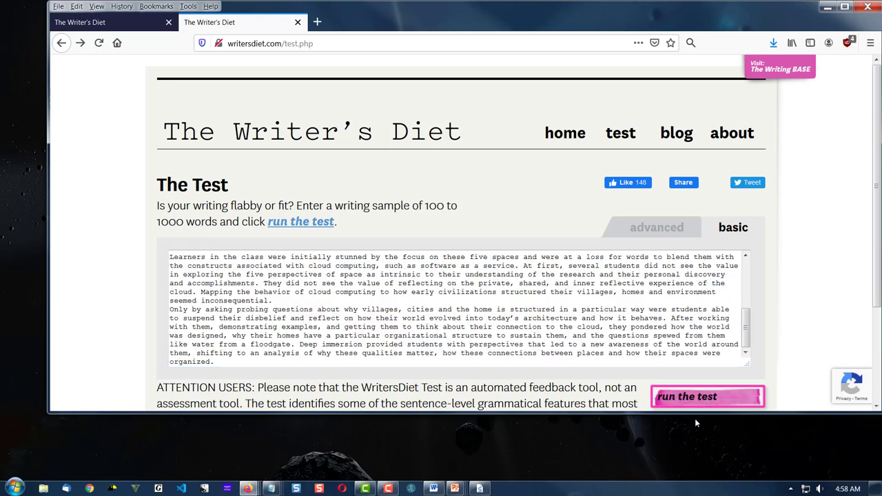
{"action": "left_click", "coordinate": [686, 396]}
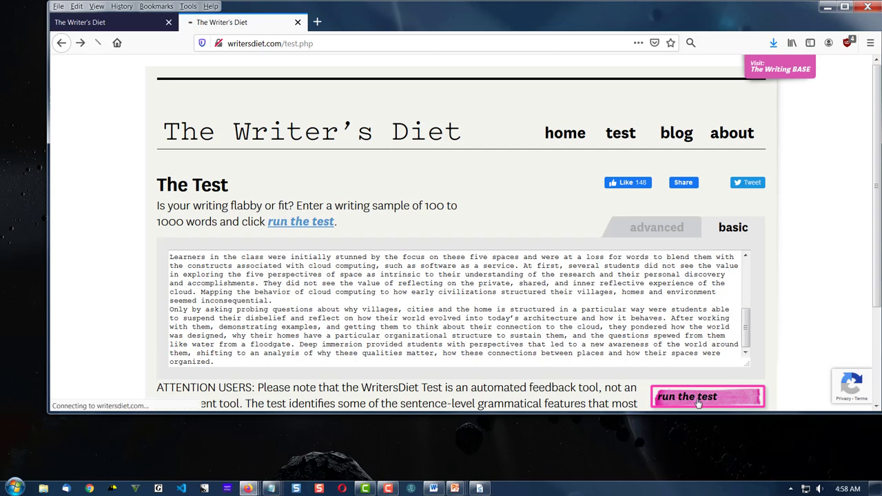
{"action": "left_click", "coordinate": [707, 396]}
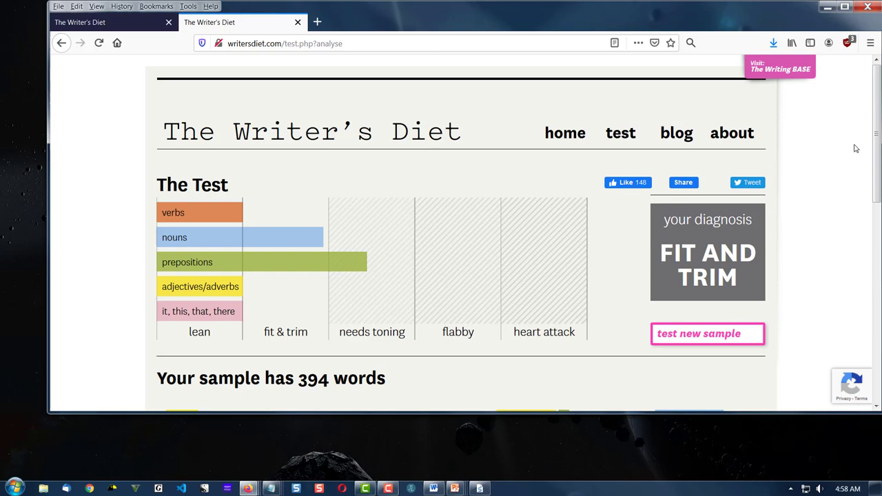
{"action": "scroll", "scroll_direction": "down", "scroll_amount": 3}
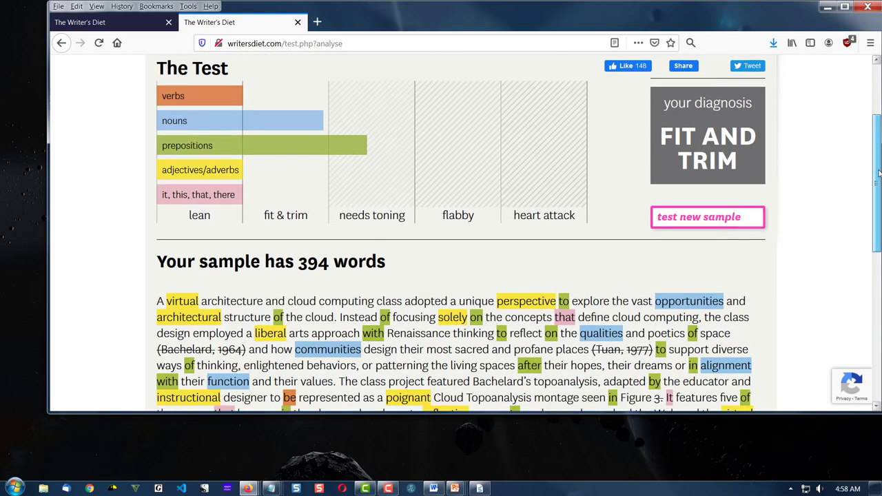
{"action": "scroll", "scroll_direction": "down", "scroll_amount": 3}
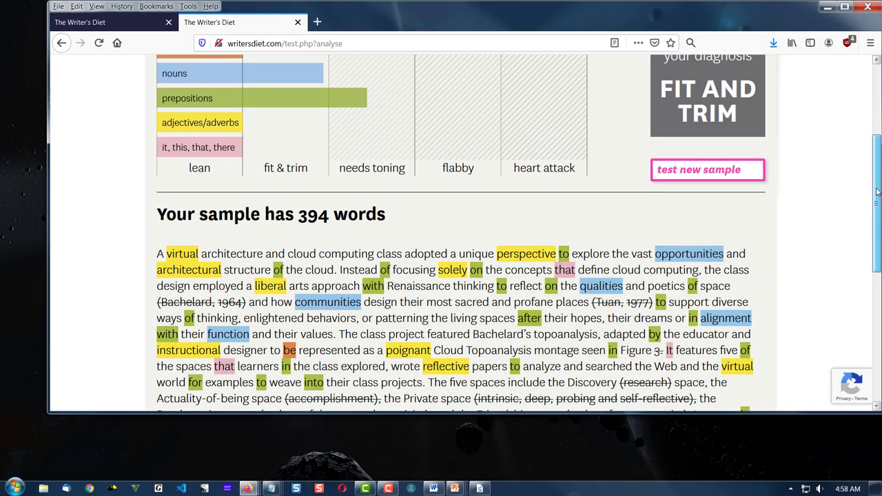
{"action": "scroll", "scroll_direction": "down", "scroll_amount": 3}
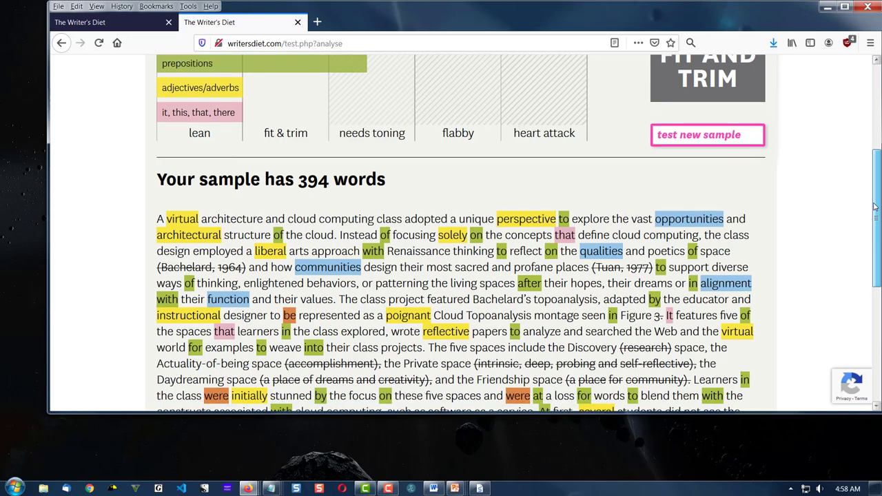
{"action": "scroll", "scroll_direction": "down", "scroll_amount": 3}
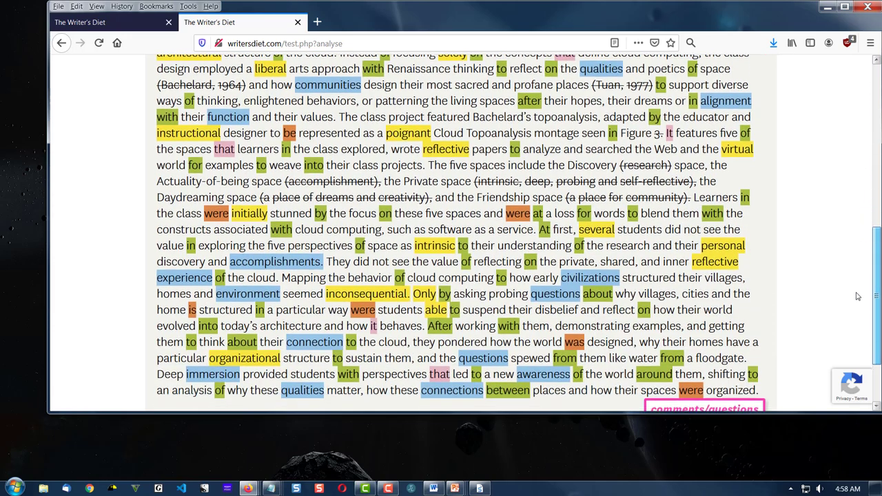
{"action": "scroll", "scroll_direction": "down", "scroll_amount": 3}
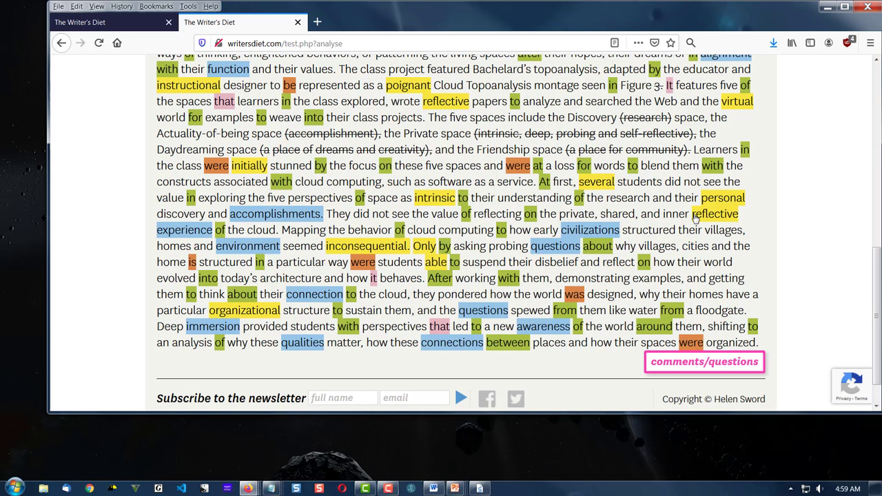
{"action": "mouse_move", "coordinate": [724, 221]}
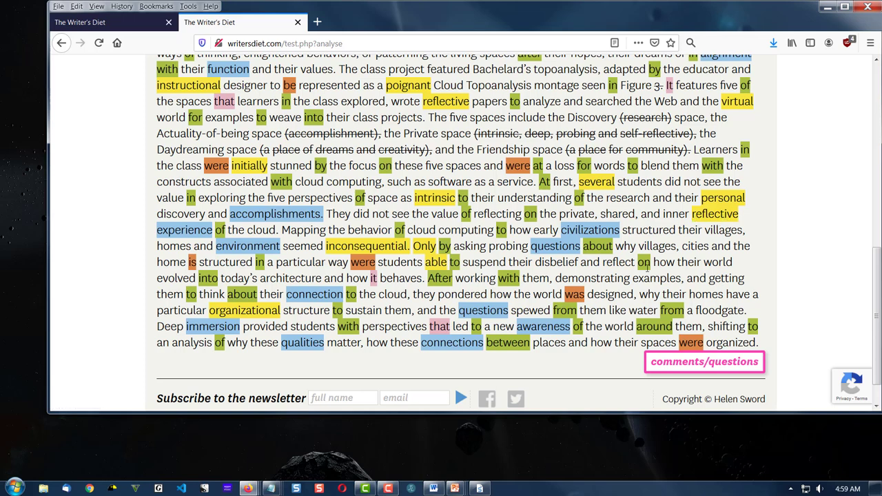
{"action": "mouse_move", "coordinate": [647, 268]}
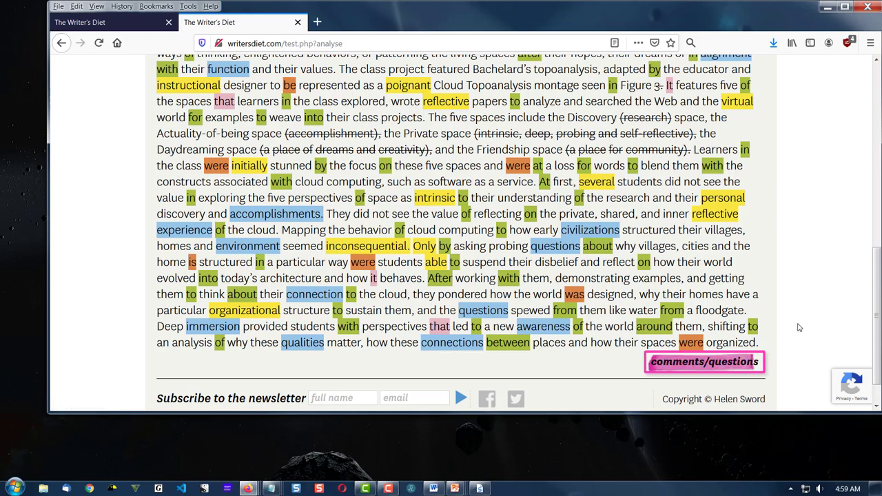
{"action": "scroll", "scroll_direction": "up", "scroll_amount": 3}
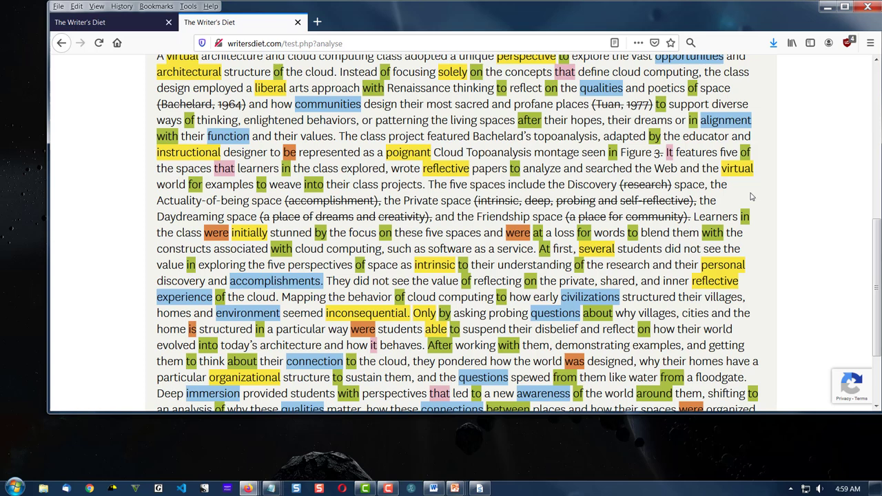
{"action": "mouse_move", "coordinate": [672, 166]}
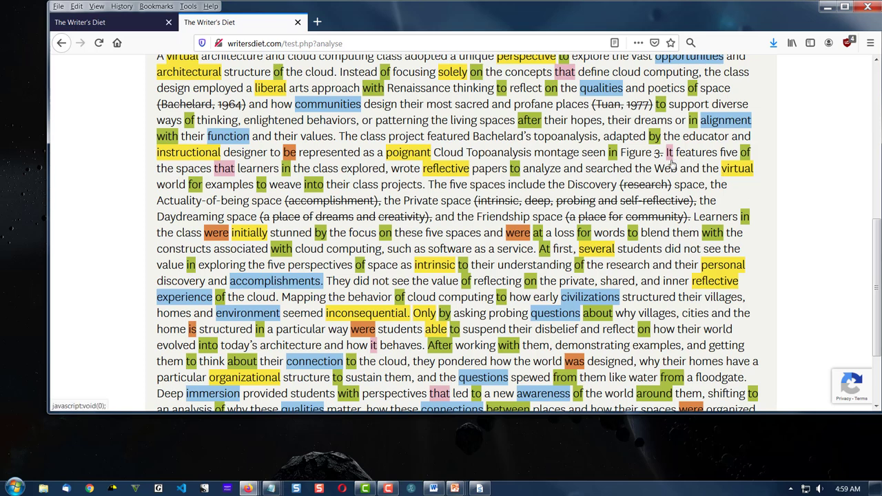
{"action": "mouse_move", "coordinate": [803, 211]}
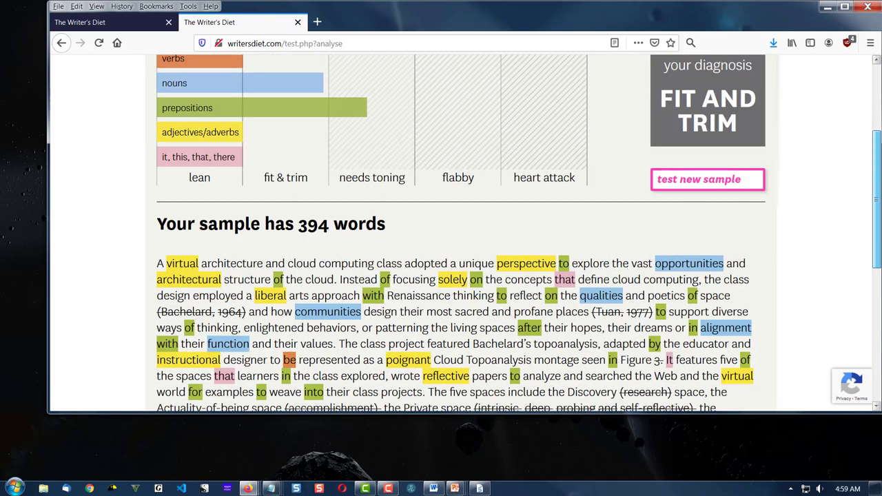
{"action": "scroll", "scroll_direction": "down", "scroll_amount": 3}
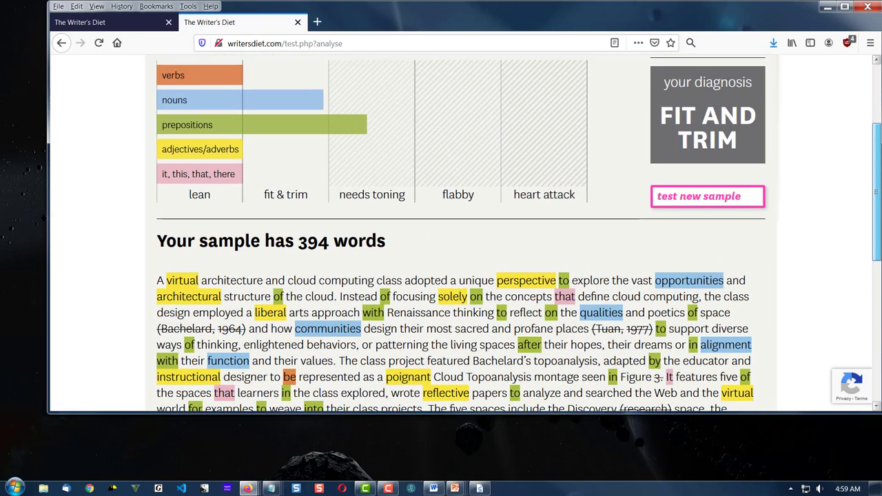
{"action": "scroll", "scroll_direction": "down", "scroll_amount": 3}
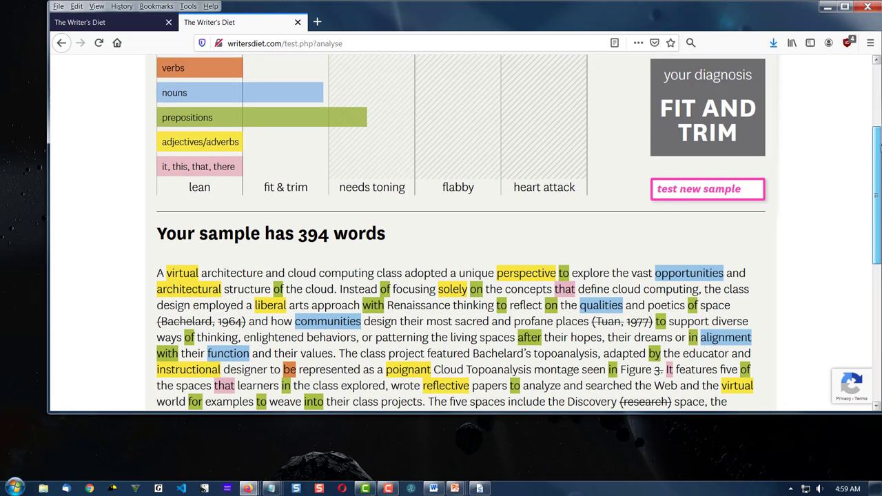